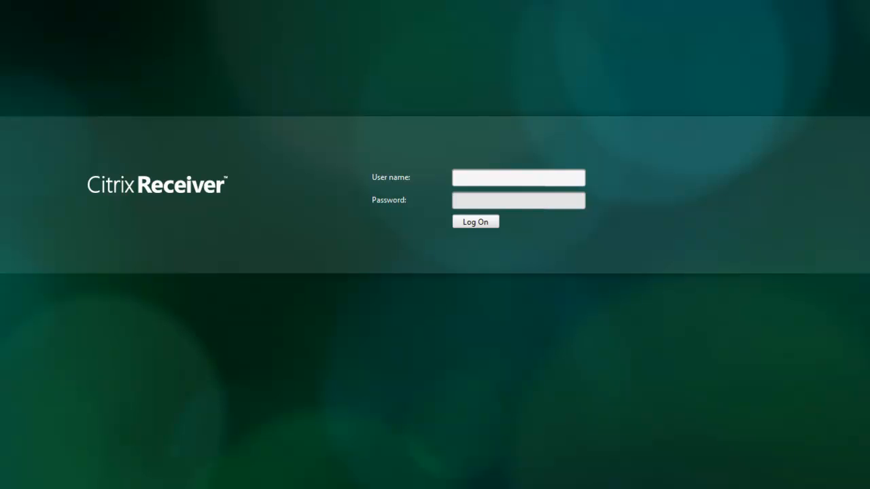
pyautogui.write('tmcquitt')
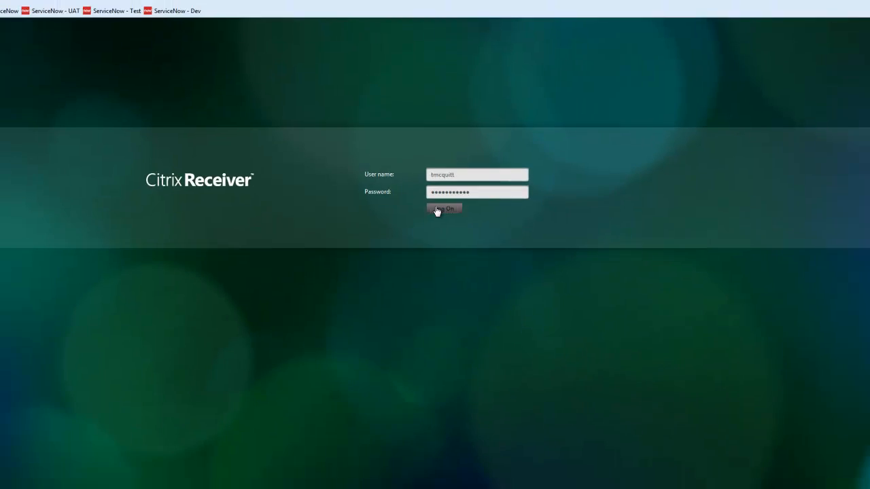
pyautogui.click(443, 209)
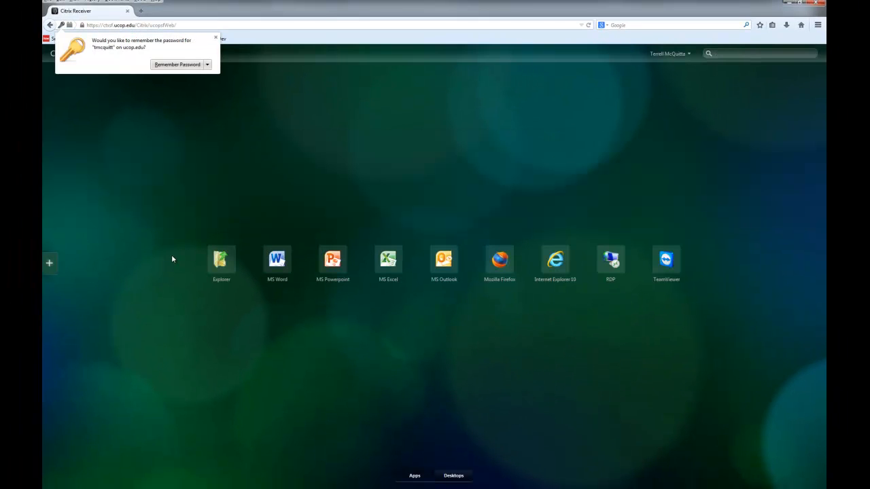
pyautogui.moveTo(284, 300)
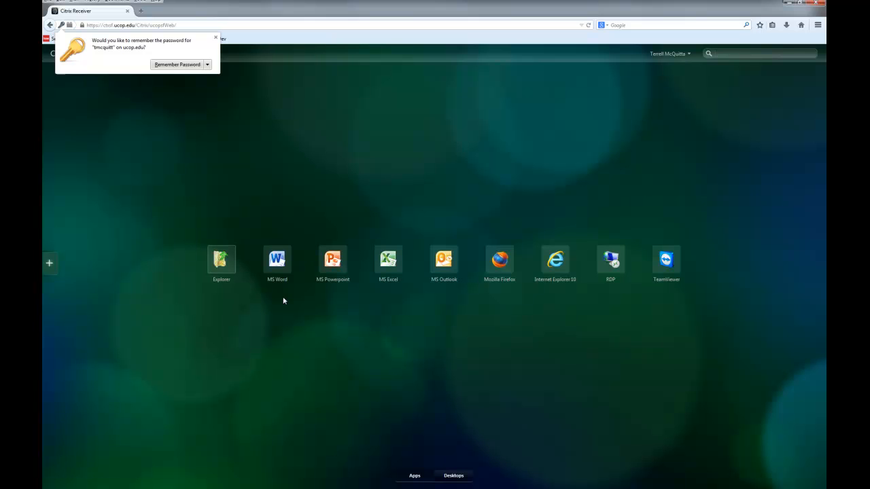
# - Decline remembering the password and show the Desktops list with Cloud Desktop Pilot
pyautogui.click(215, 37)
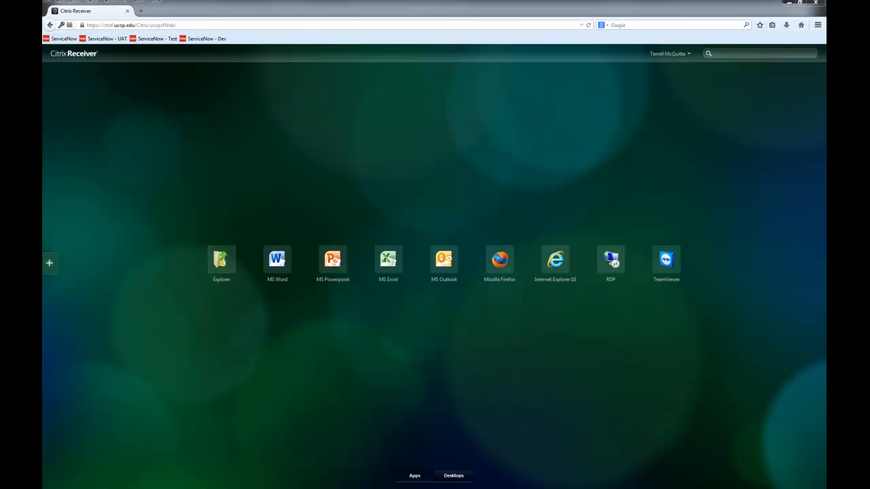
pyautogui.moveTo(99, 255)
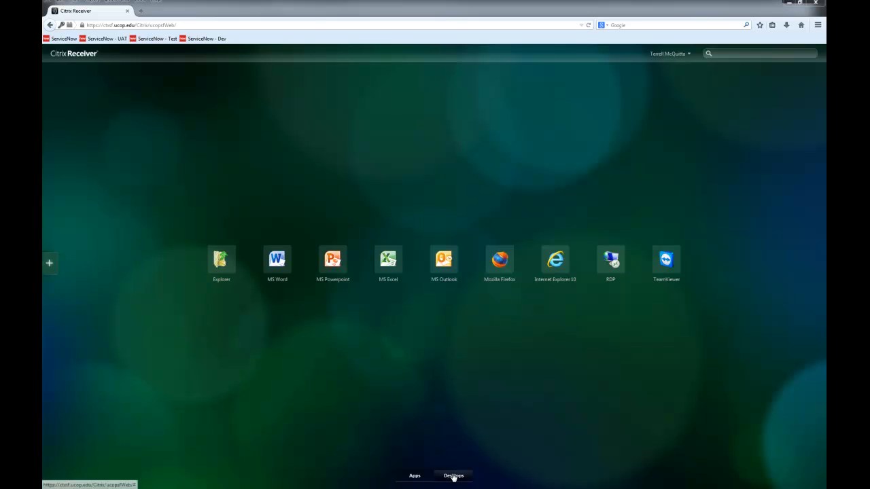
pyautogui.click(454, 476)
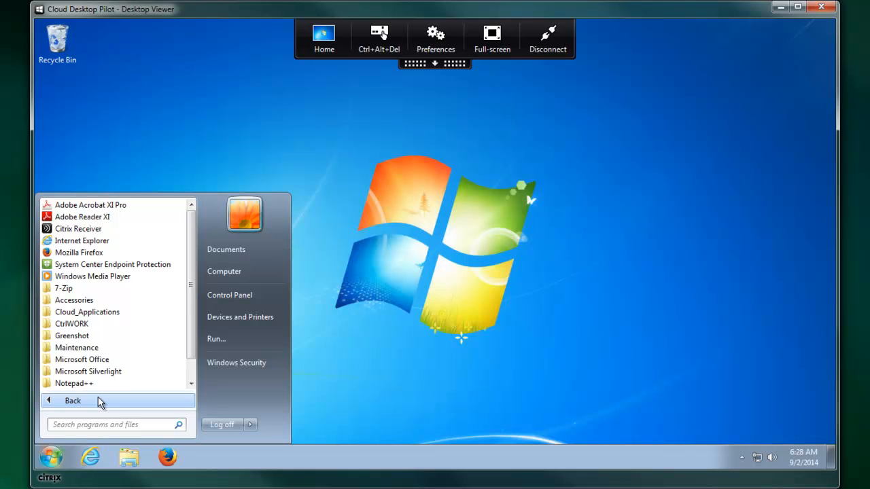
pyautogui.moveTo(225, 272)
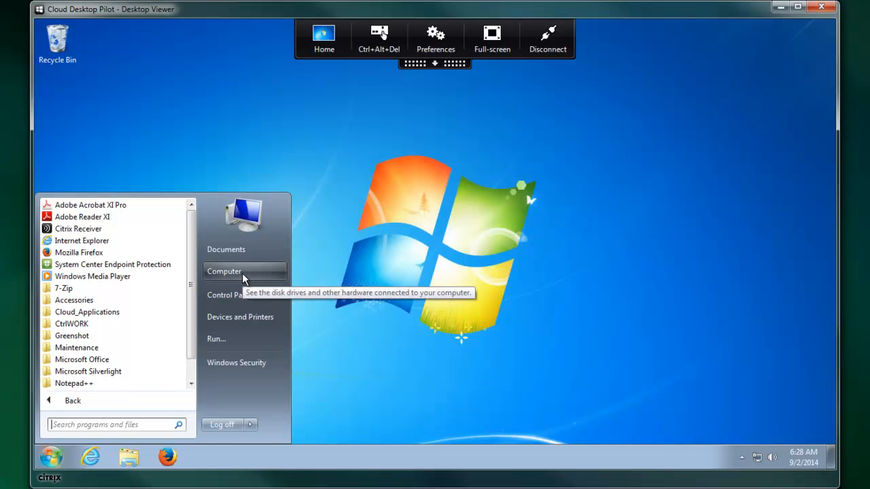
# - View the virtual computer's drives, then its Devices and Printers from the Start menu
pyautogui.click(223, 272)
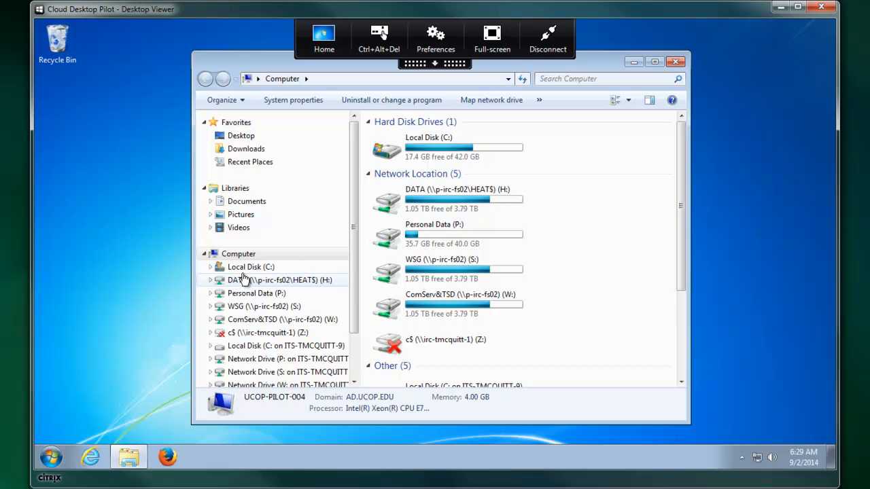
pyautogui.click(50, 456)
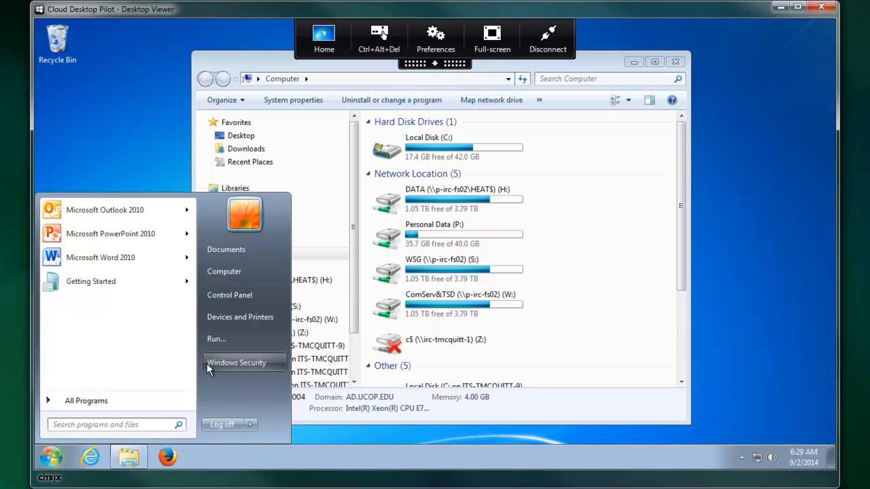
pyautogui.click(240, 317)
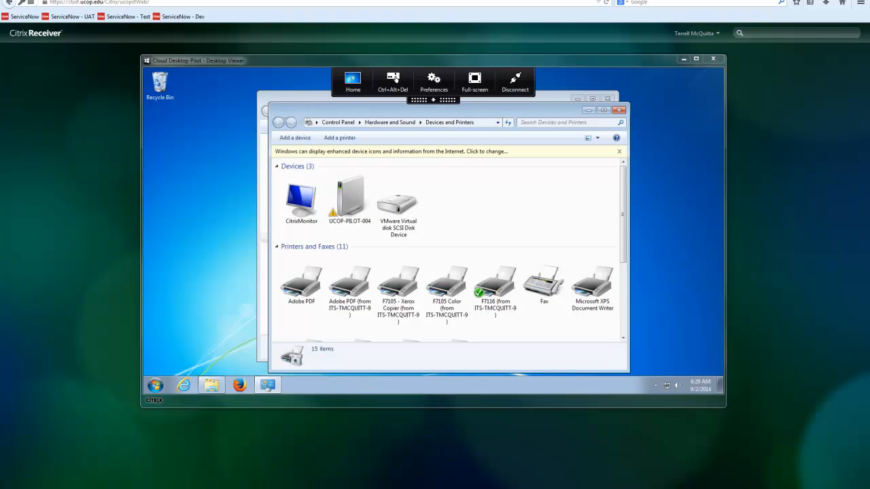
pyautogui.click(515, 80)
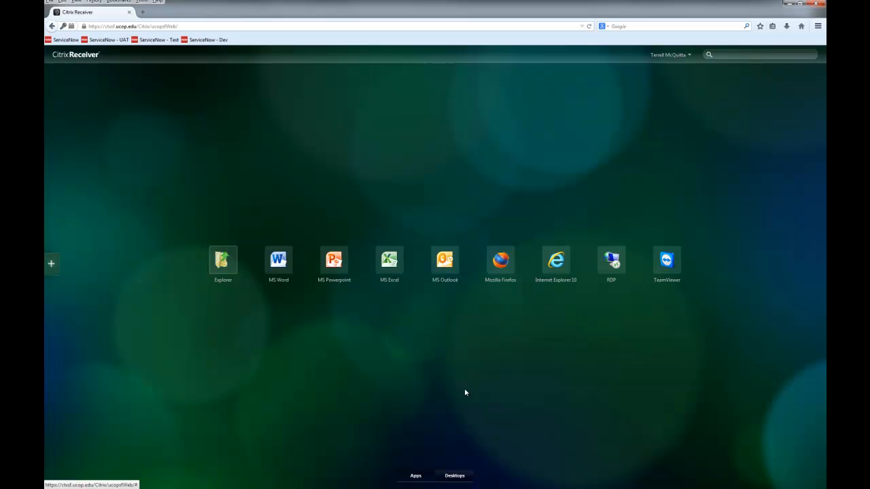
pyautogui.moveTo(52, 264)
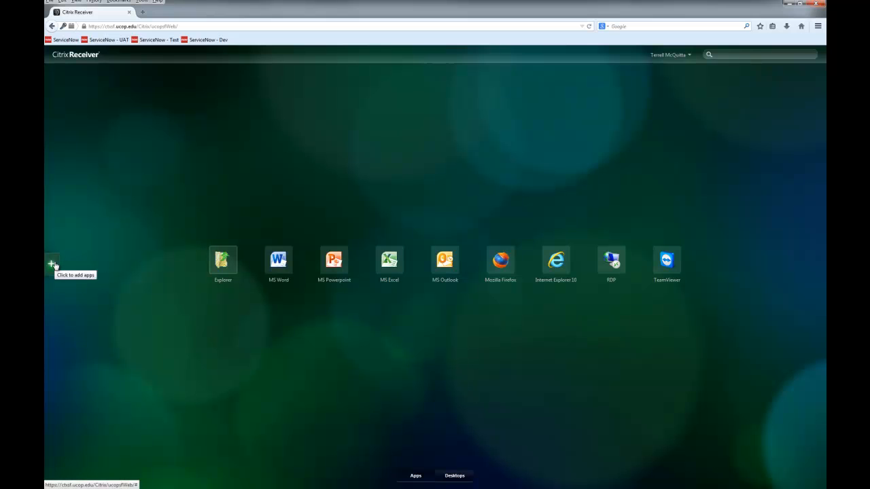
# - Show the Cloud Applications category in the add-apps catalogue
pyautogui.click(53, 264)
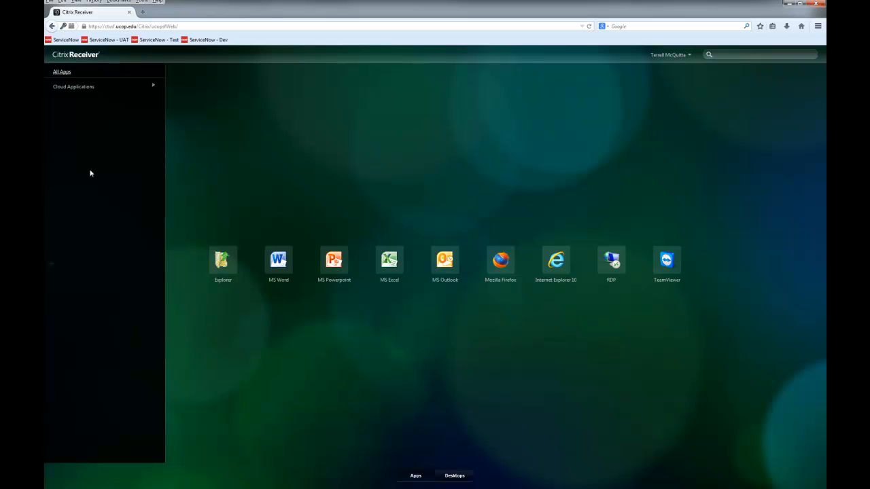
pyautogui.click(74, 87)
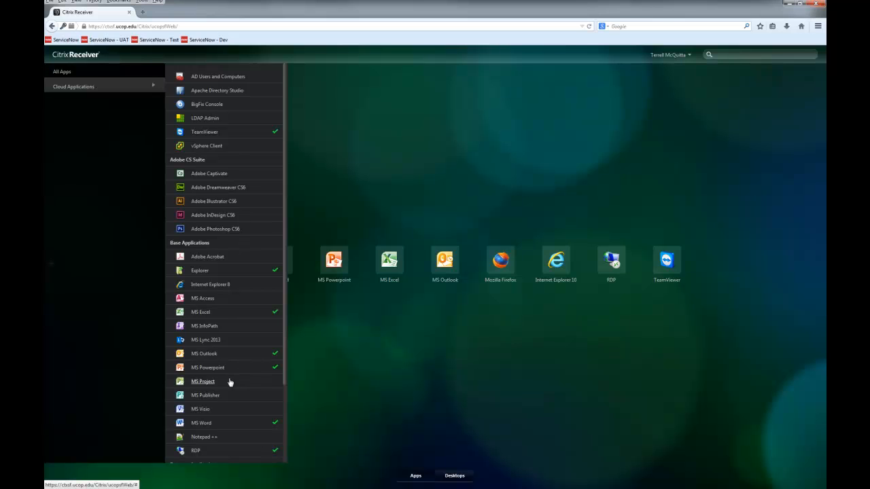
pyautogui.moveTo(213, 383)
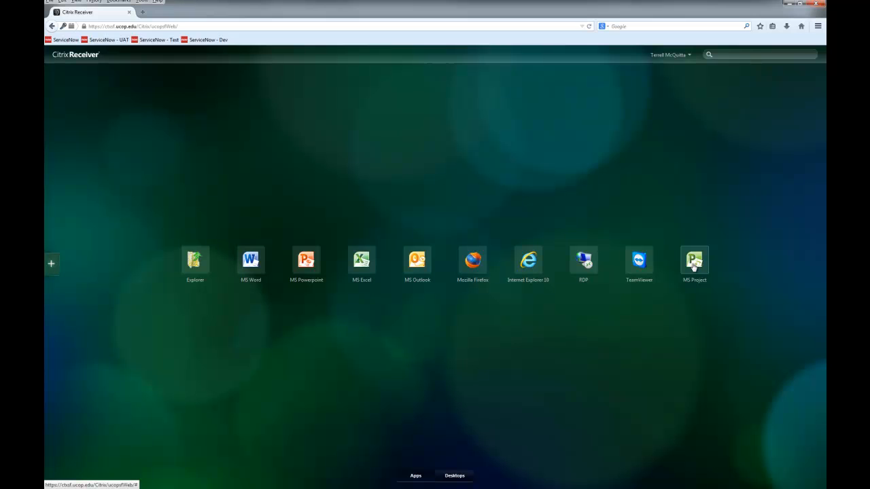
# - Launch MS Project from the home screen and dismiss the Manually Scheduled notice
pyautogui.click(694, 263)
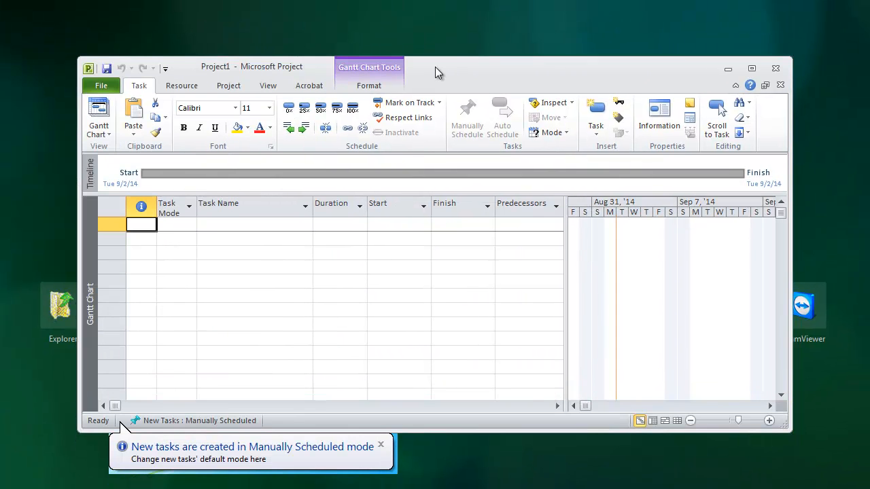
pyautogui.click(380, 444)
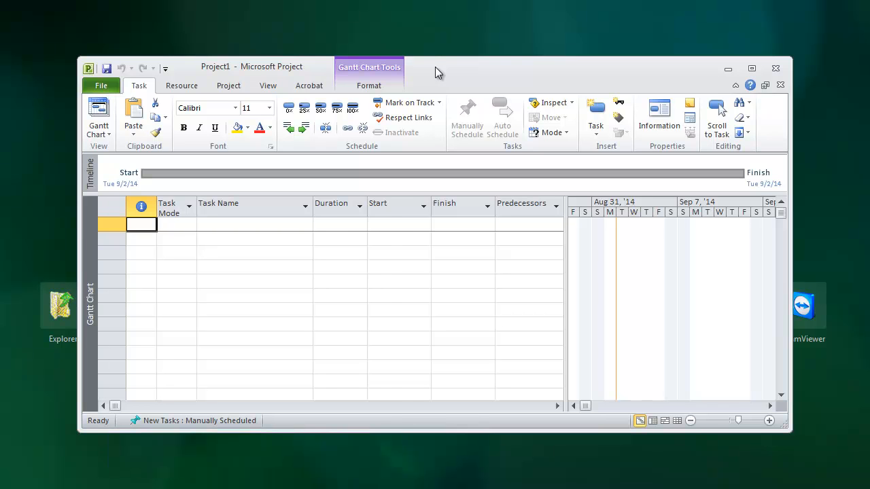
pyautogui.moveTo(437, 74)
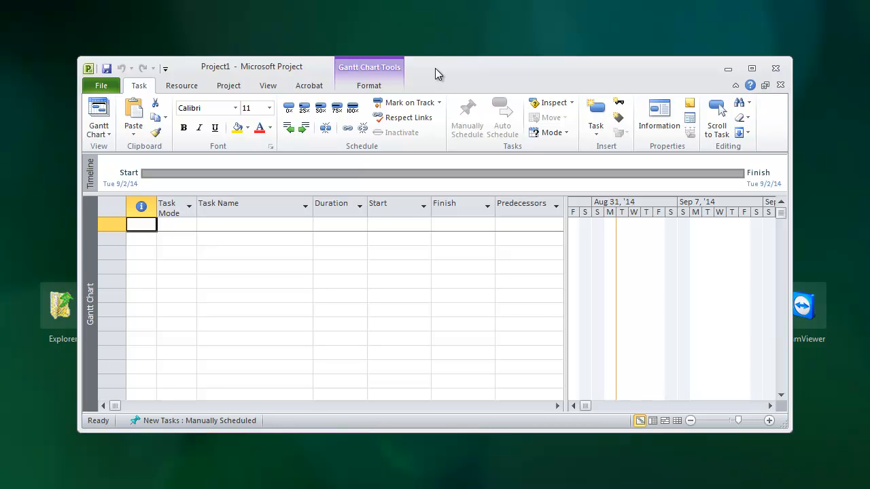
pyautogui.moveTo(172, 158)
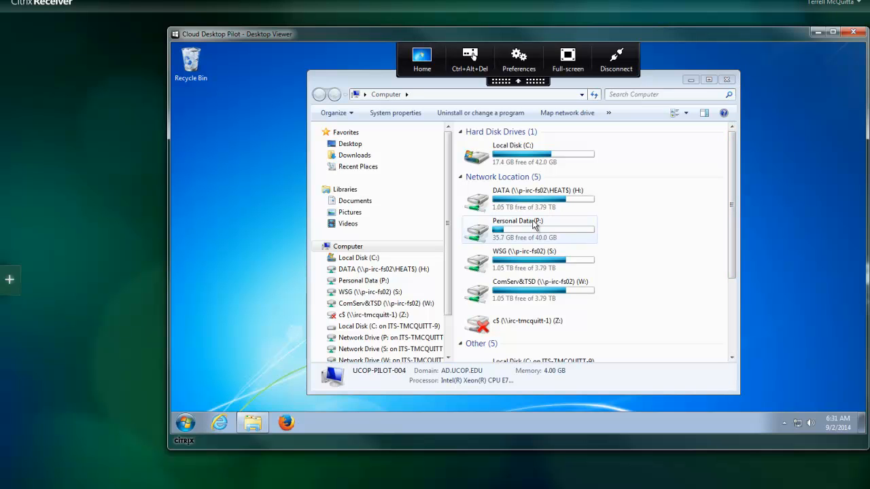
# - Select the Personal Data (P:) mapped drive in the Computer view
pyautogui.click(530, 229)
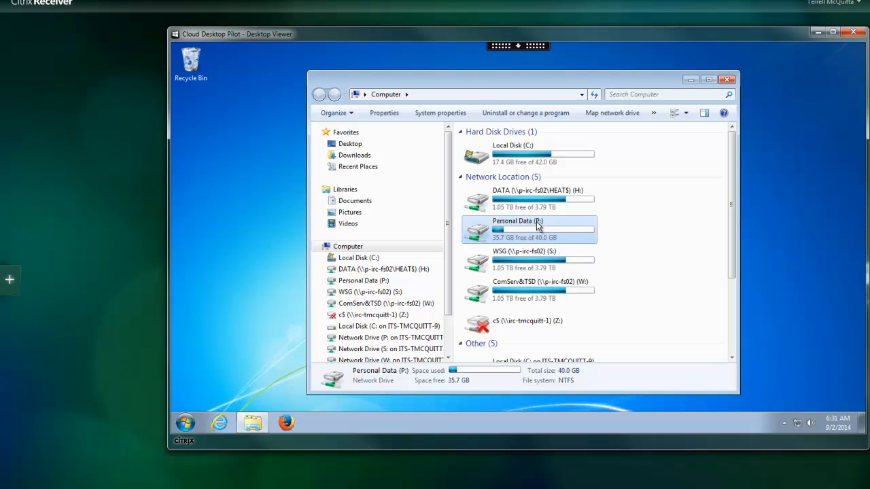
pyautogui.moveTo(543, 262)
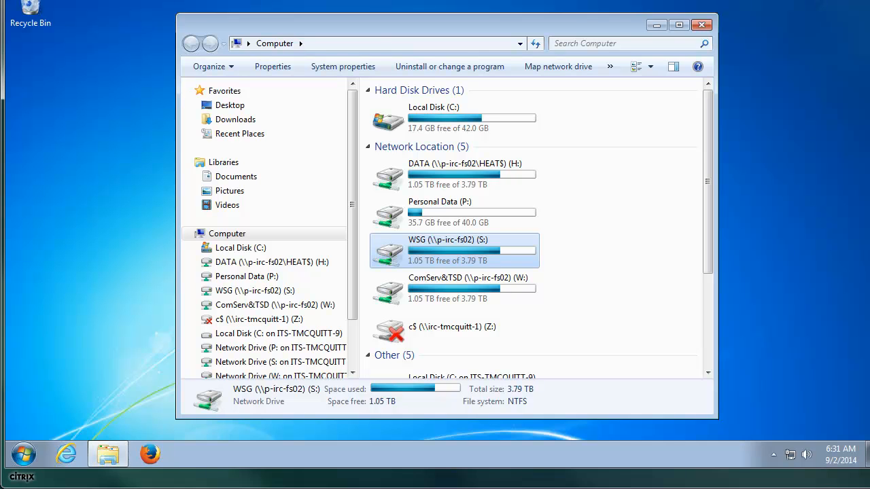
# - Launch Outlook 2010 from the Start menu and select the Archive mailbox
pyautogui.click(23, 454)
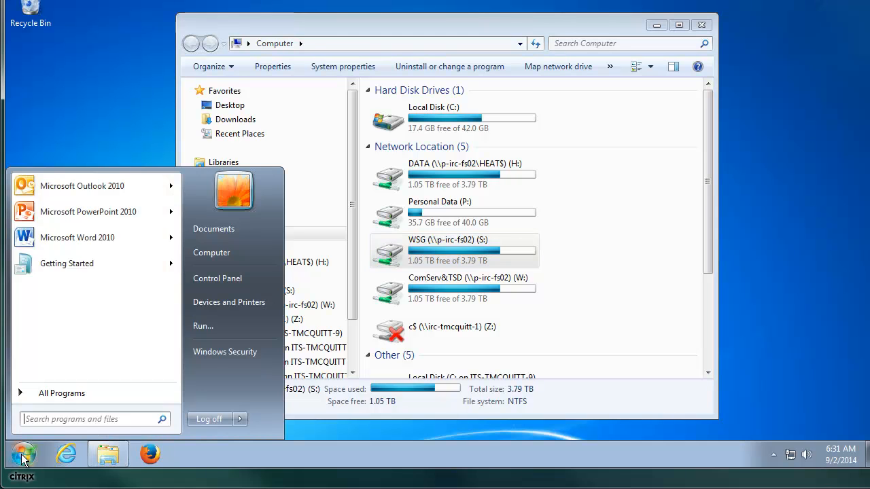
pyautogui.click(24, 454)
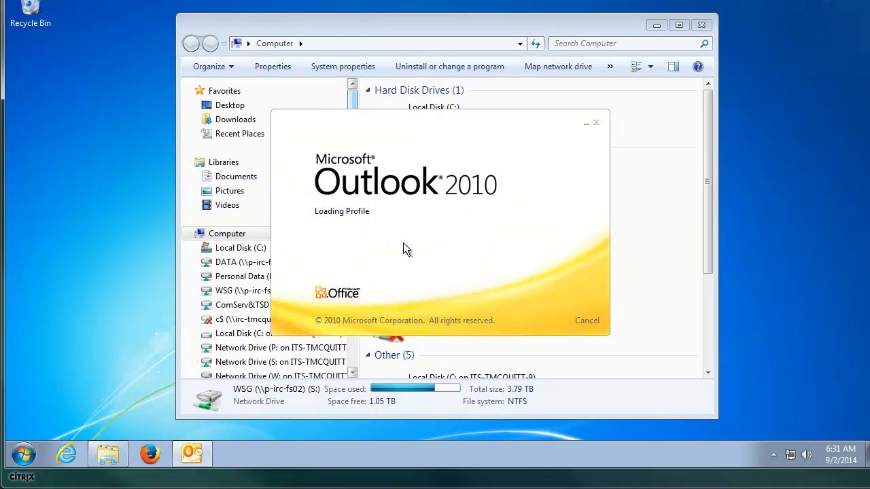
pyautogui.moveTo(520, 197)
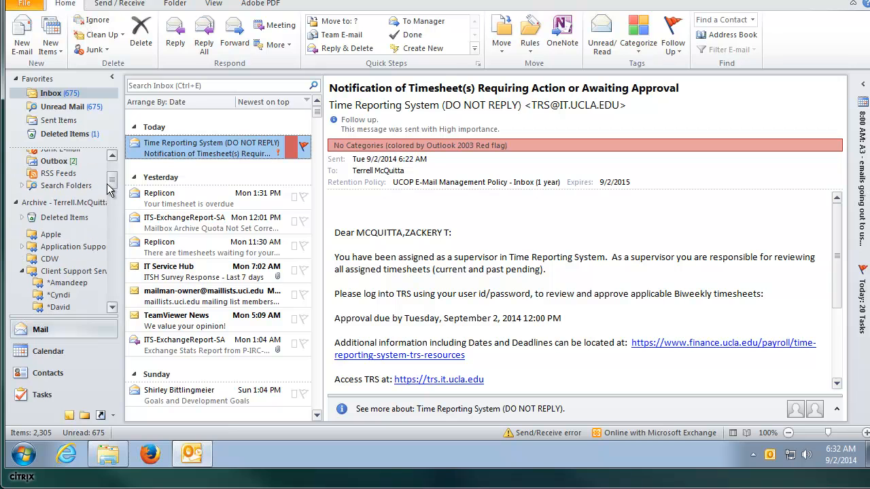
pyautogui.click(63, 185)
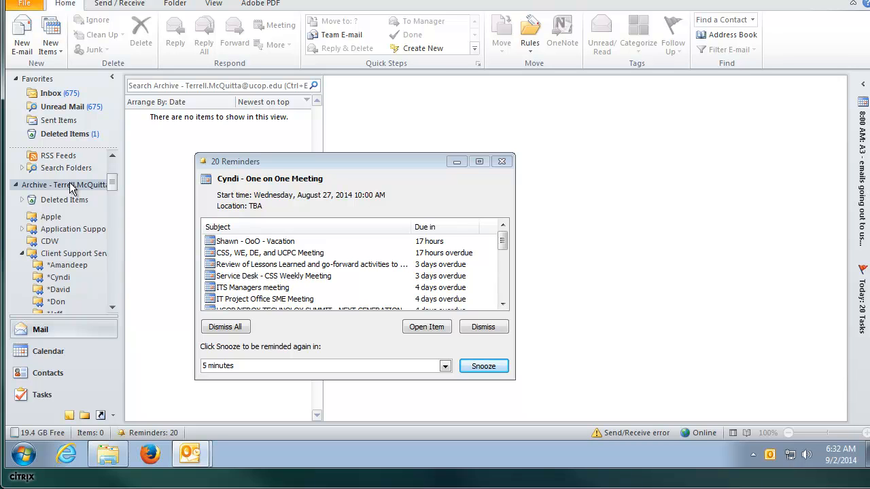
pyautogui.moveTo(124, 192)
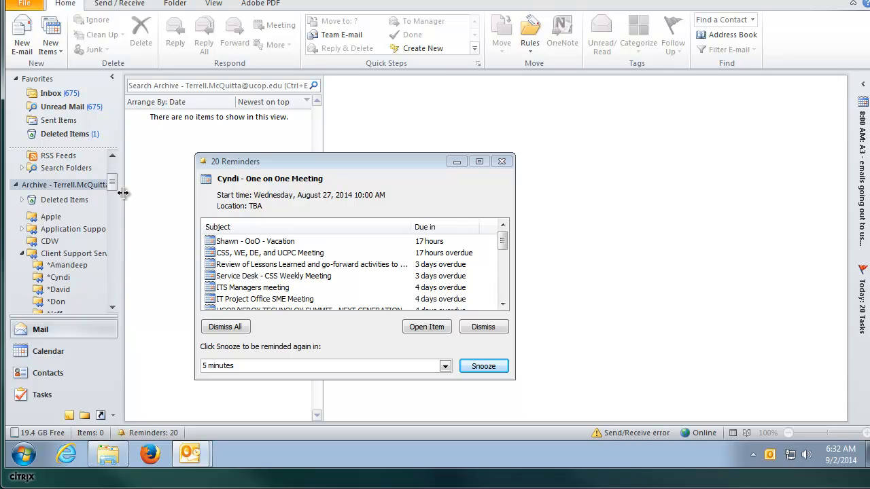
pyautogui.click(502, 161)
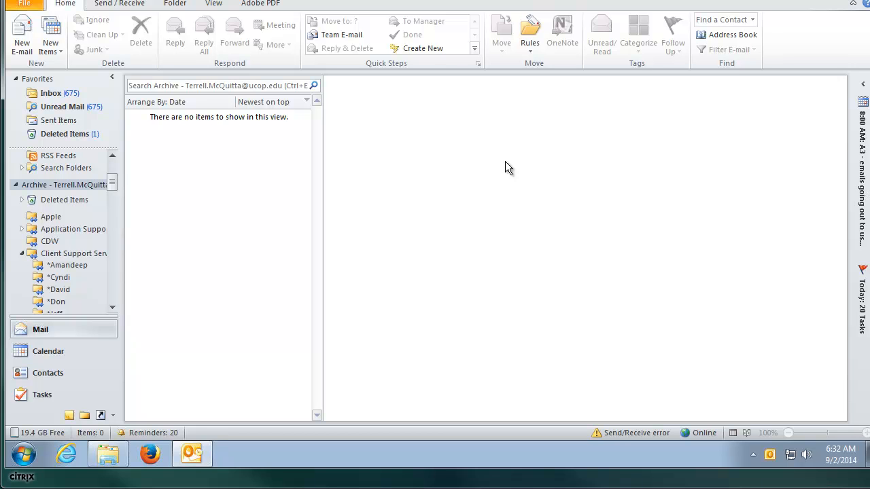
pyautogui.moveTo(300, 210)
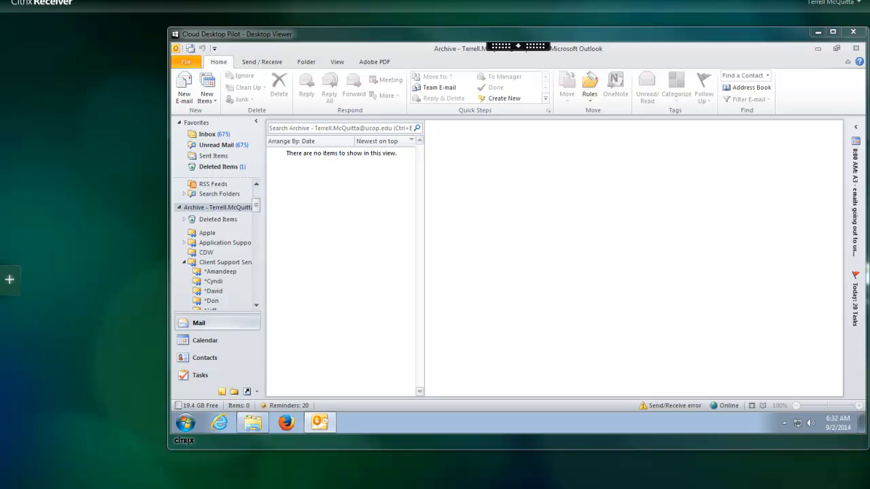
pyautogui.moveTo(552, 50)
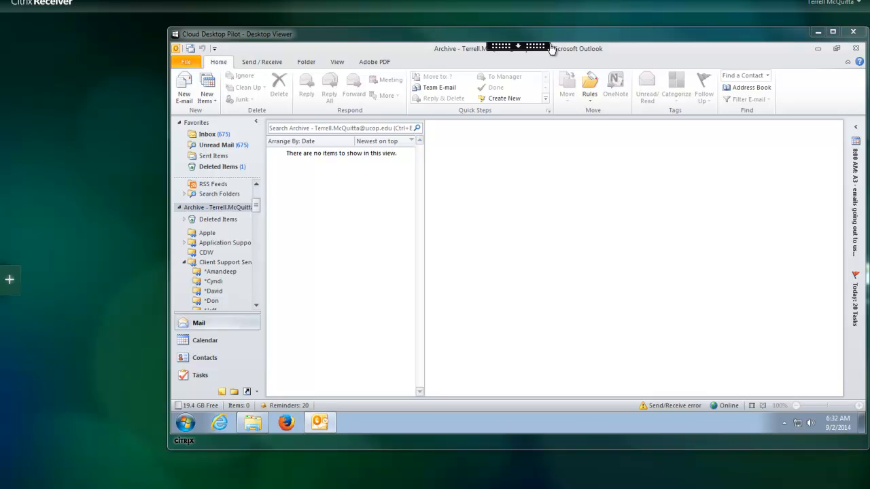
# - Expand the Desktop Viewer session toolbar, then return to the running desktop
pyautogui.click(518, 49)
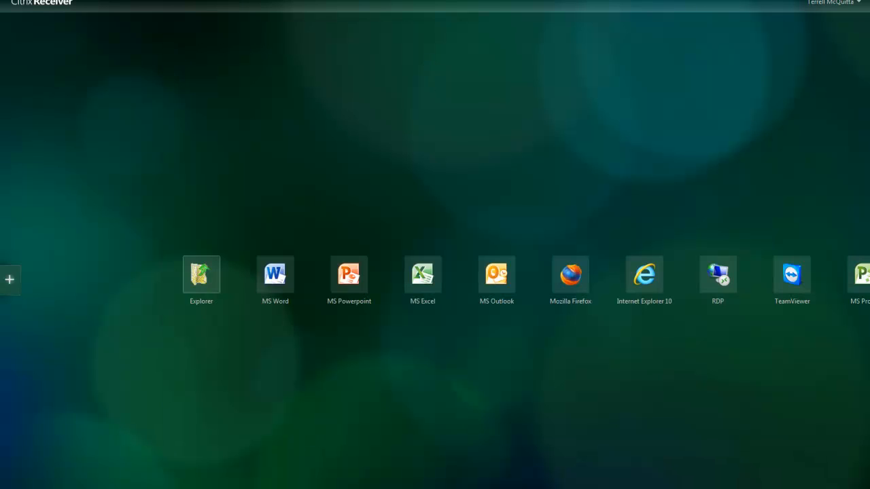
pyautogui.click(497, 274)
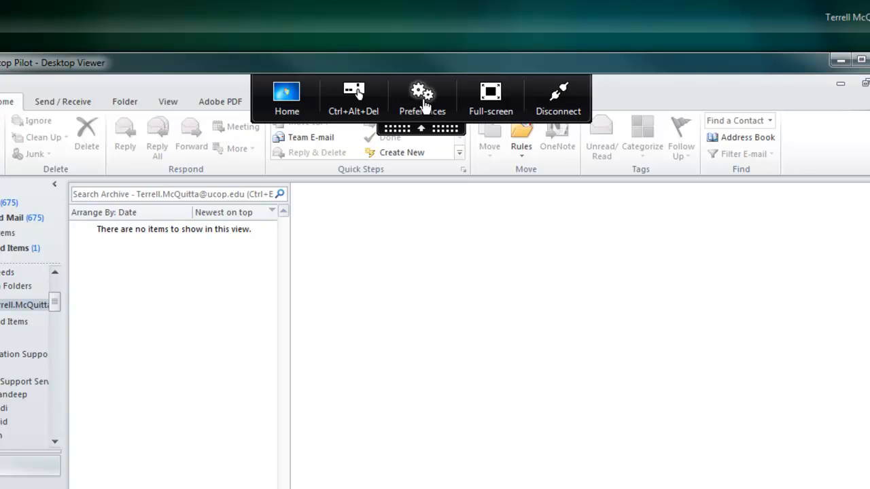
pyautogui.moveTo(491, 92)
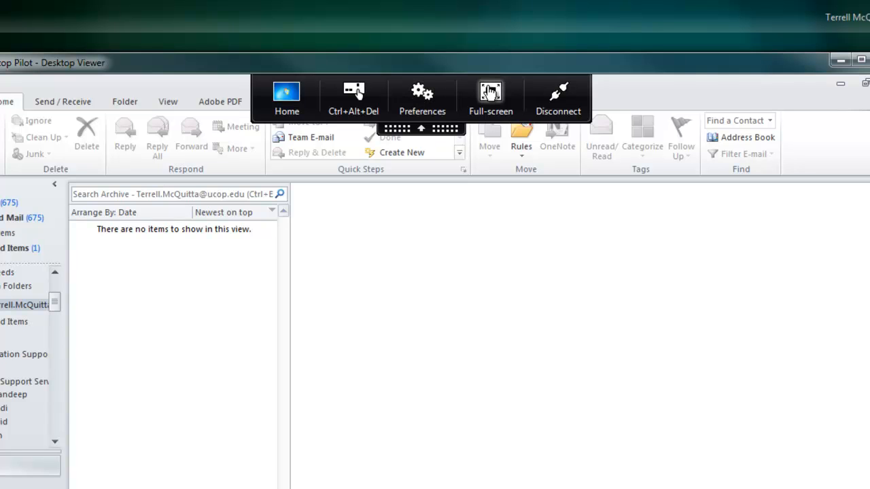
pyautogui.moveTo(491, 91)
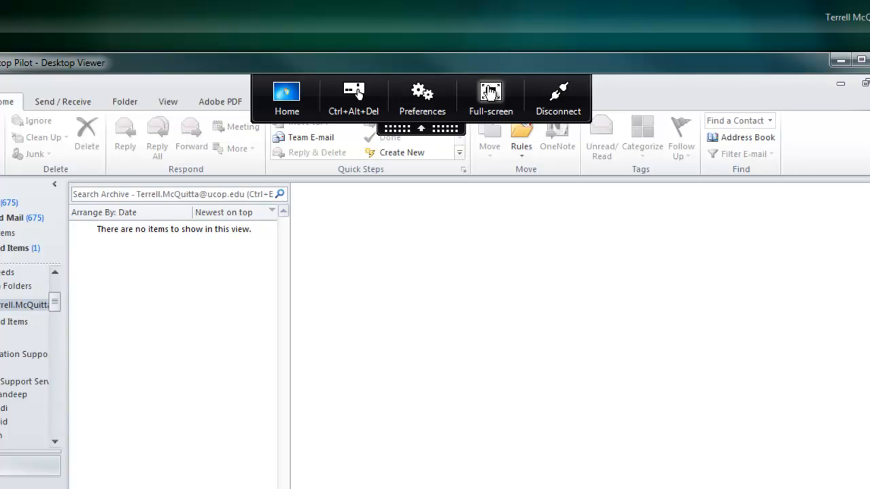
pyautogui.moveTo(564, 105)
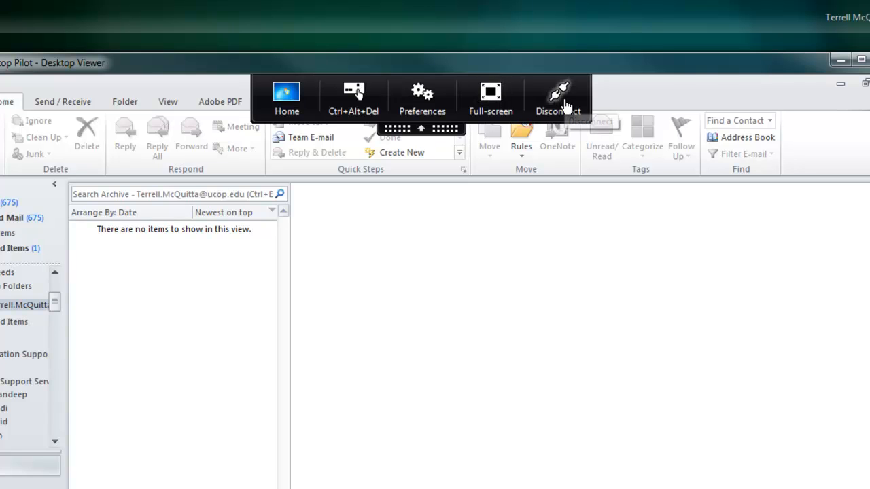
pyautogui.moveTo(559, 102)
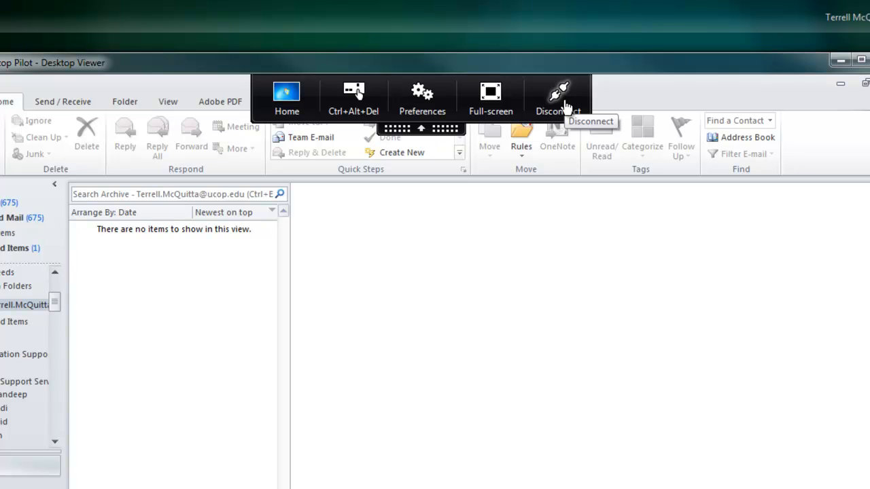
pyautogui.moveTo(340, 195)
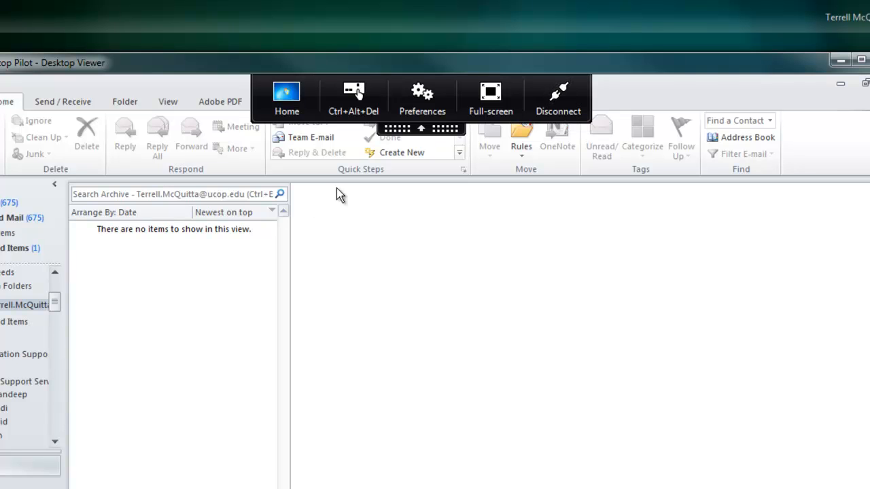
pyautogui.moveTo(49, 311)
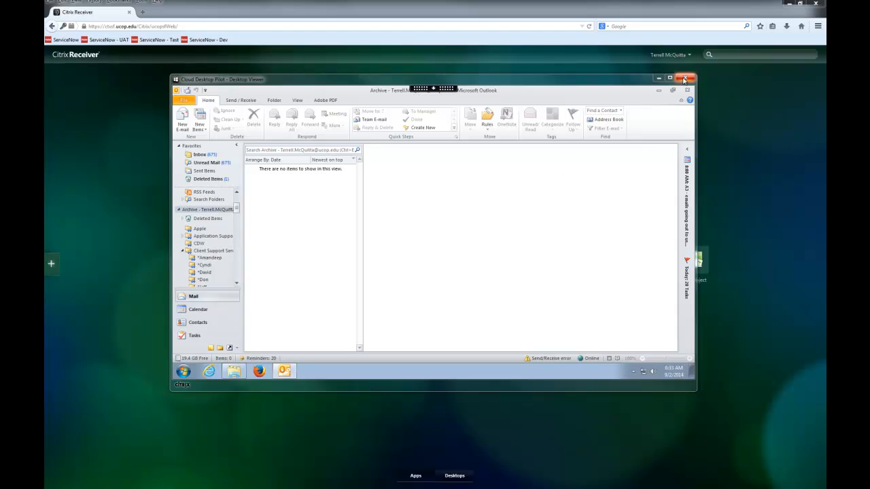
pyautogui.moveTo(689, 89)
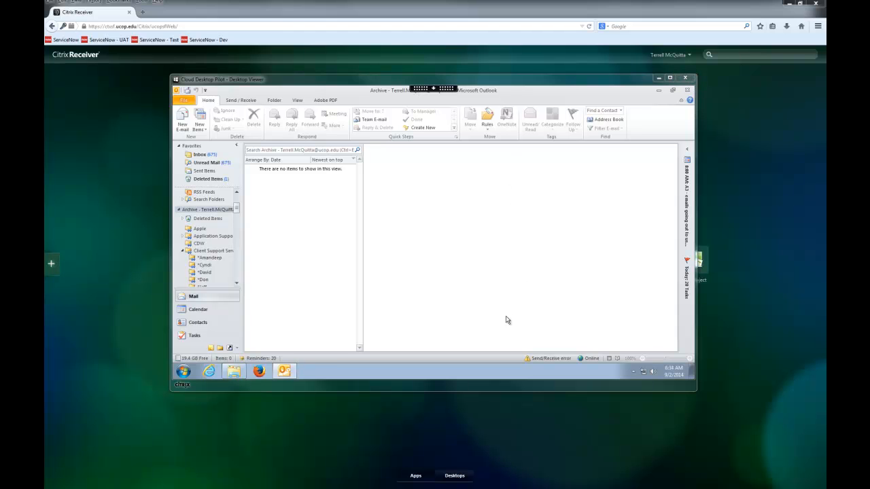
pyautogui.moveTo(192, 355)
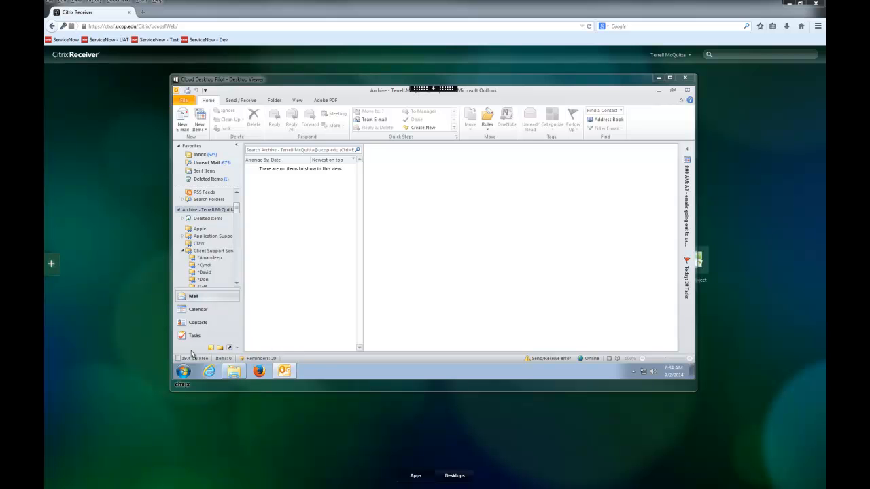
# - Bring up the Windows Start menu on the windowed virtual desktop
pyautogui.click(182, 371)
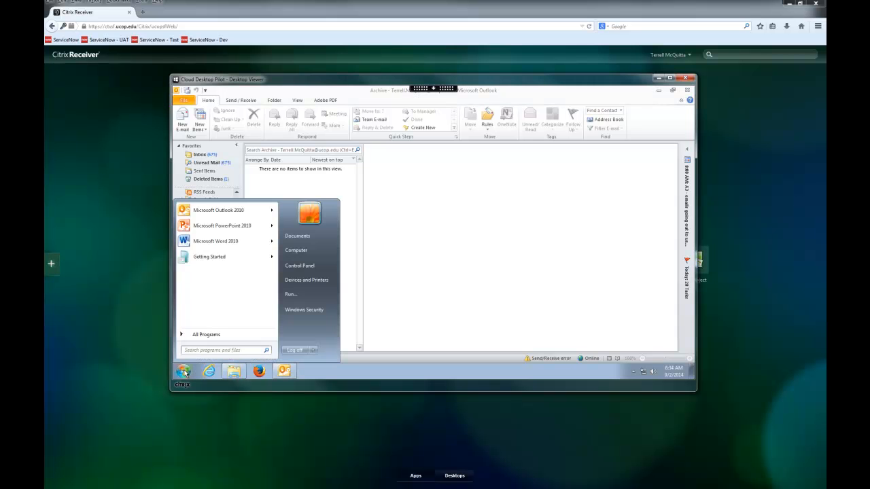